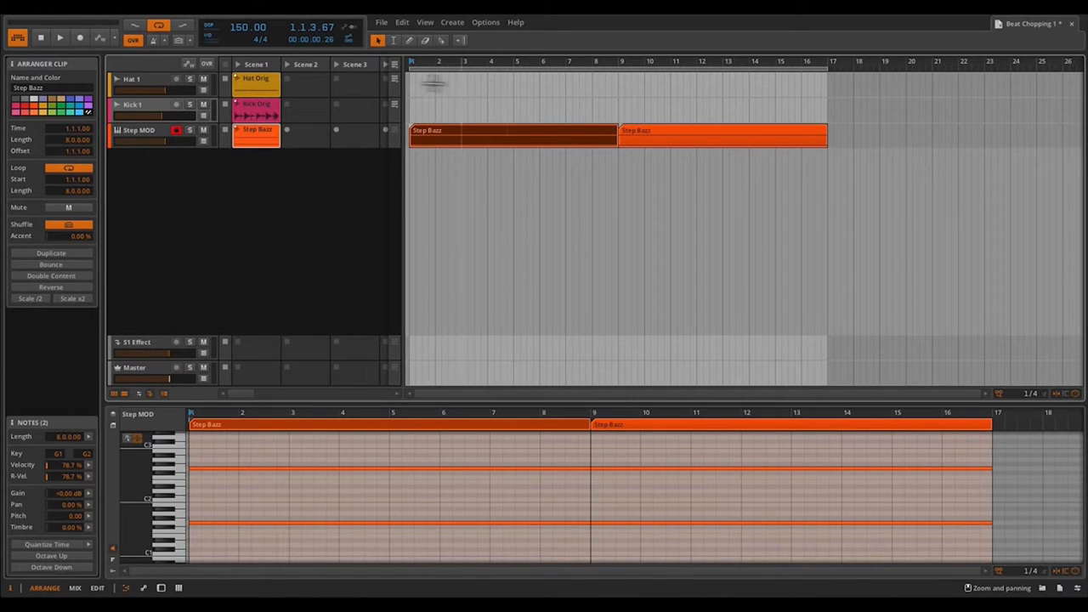
# Start transport playback and launch the Kick clip in Scene 1
pyautogui.click(60, 38)
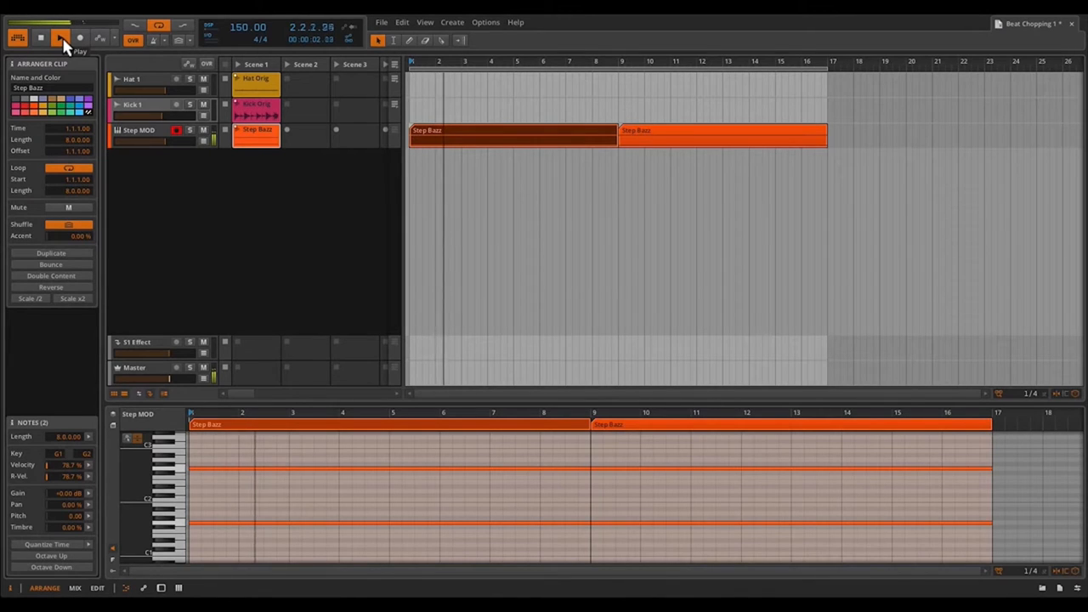
pyautogui.click(60, 37)
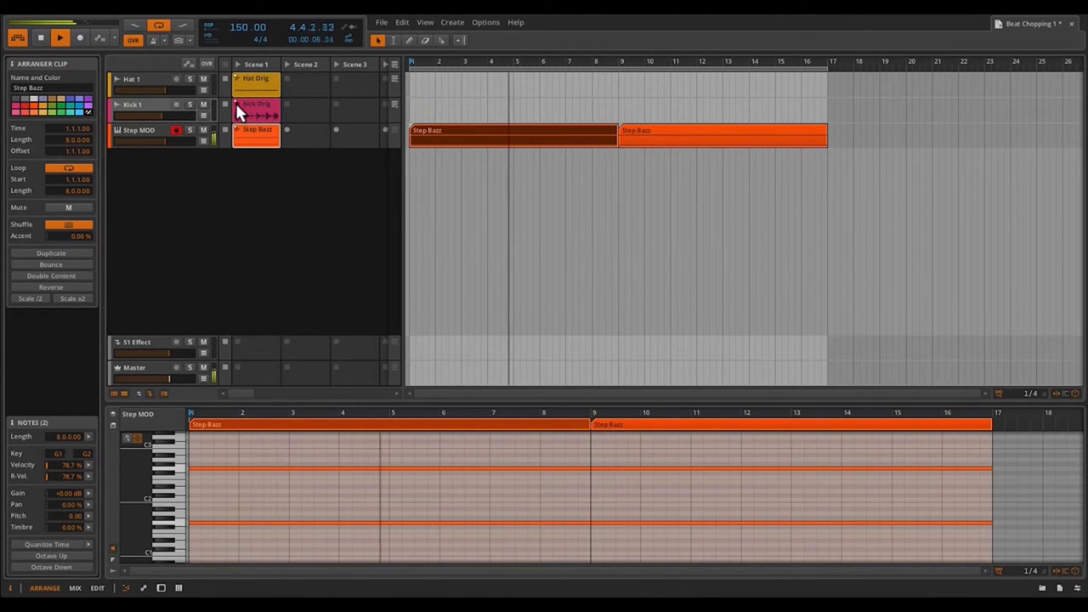
pyautogui.click(255, 109)
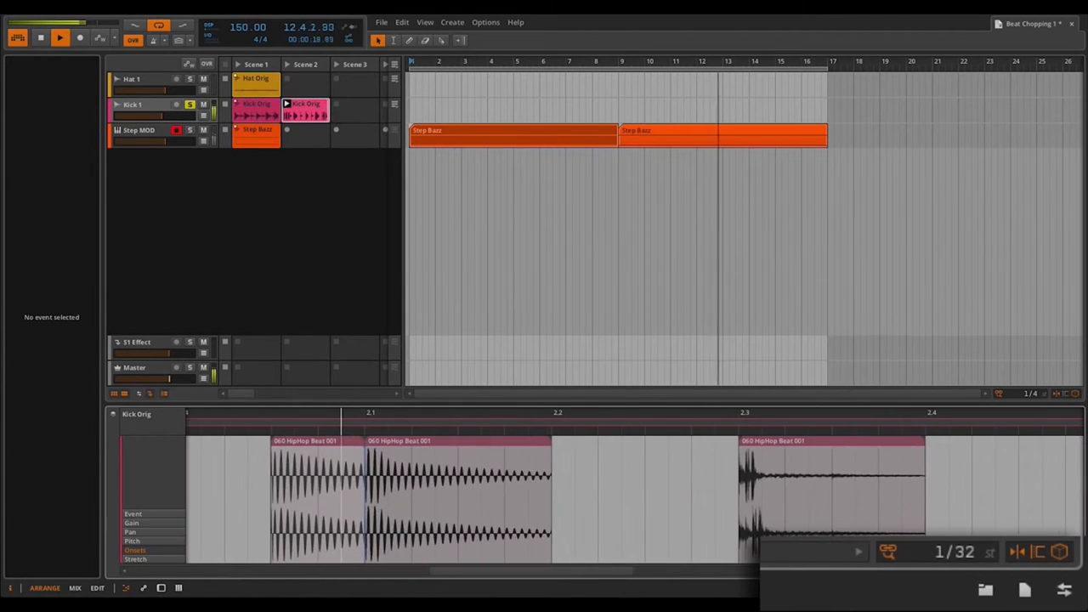
# Launch the copied kick clip in Scene 2 and return focus to the kick track
pyautogui.click(382, 450)
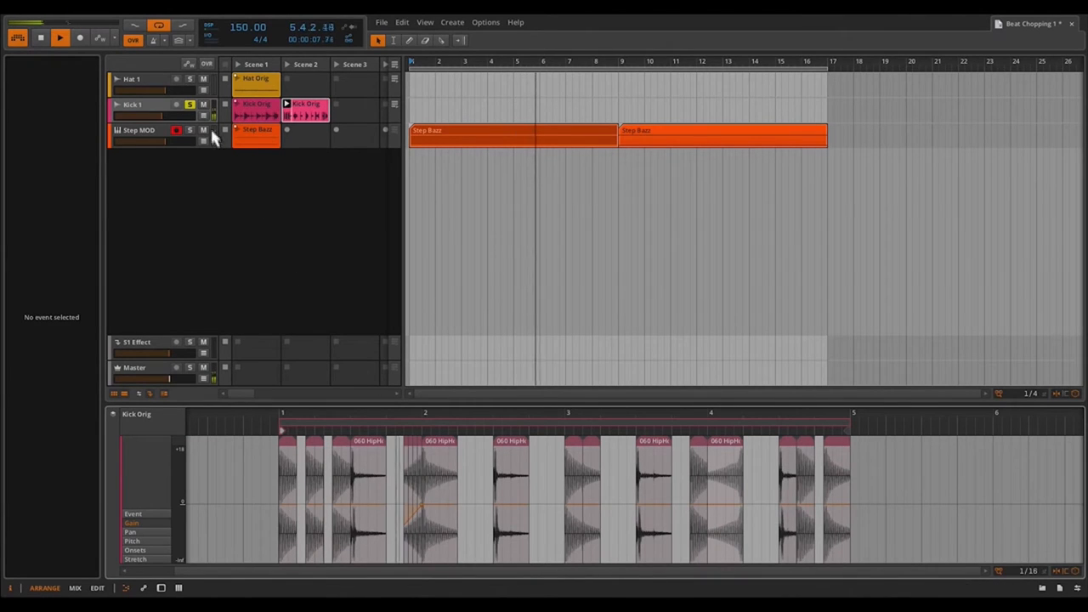
pyautogui.click(190, 103)
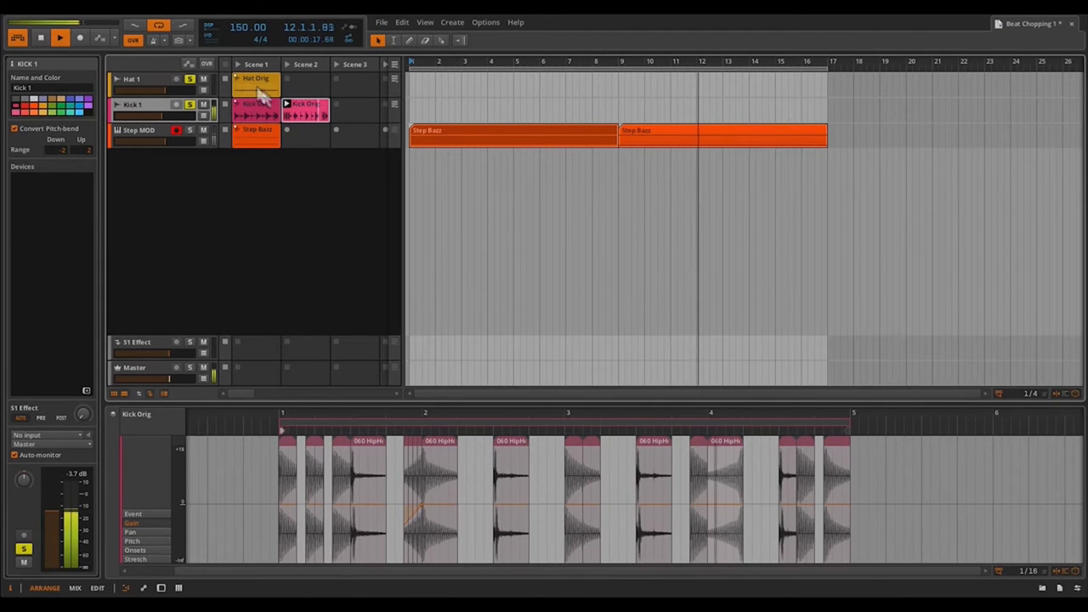
# Select and launch the original Hat Orig clip
pyautogui.click(255, 78)
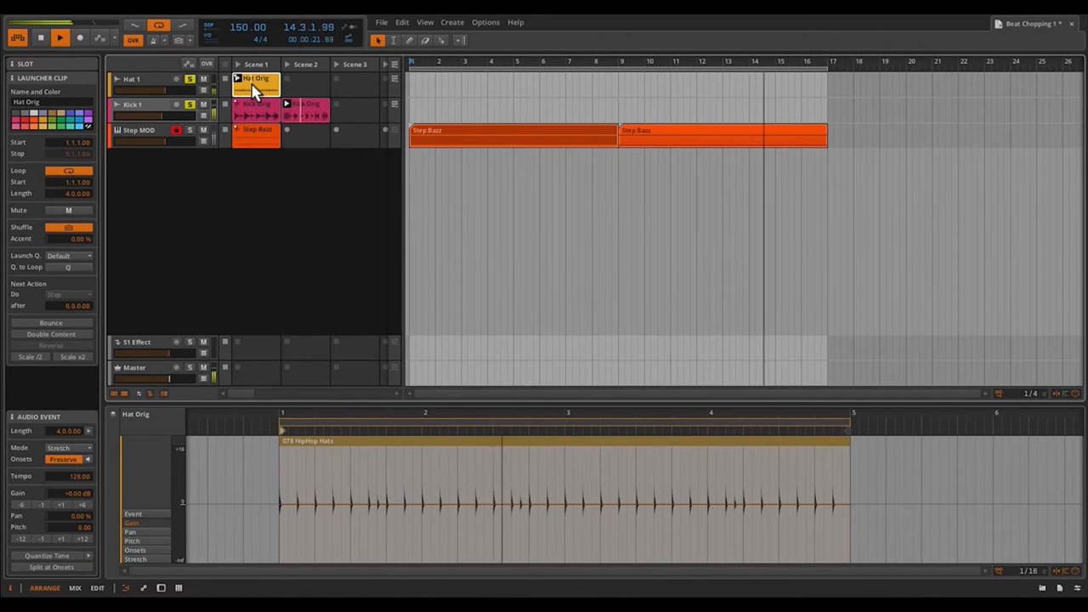
pyautogui.click(305, 78)
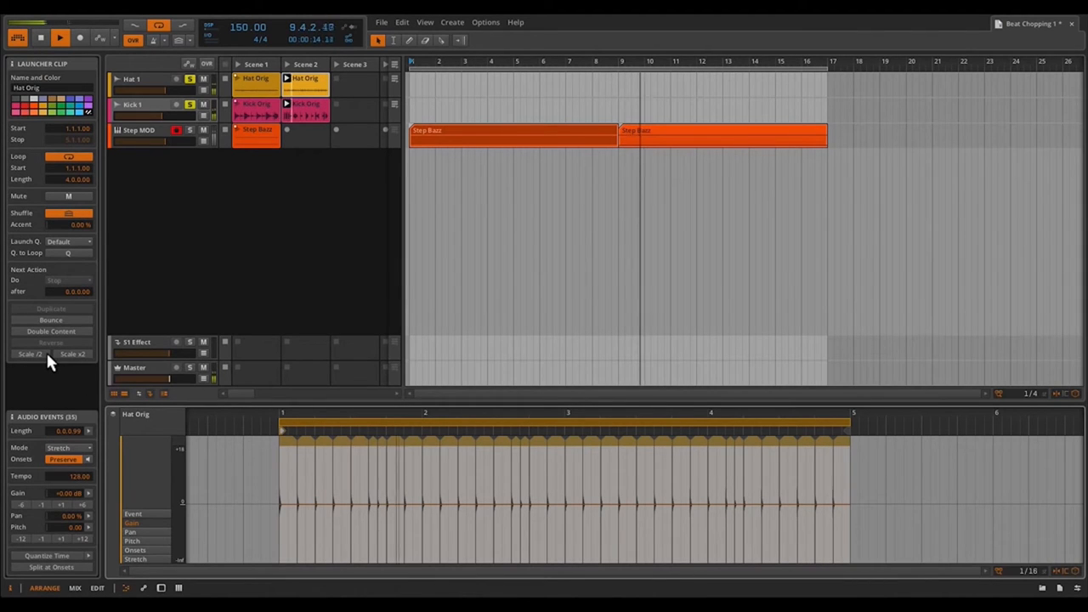
# Scale the hat slices to 50% and duplicate the audio events to fill the clip
pyautogui.click(30, 355)
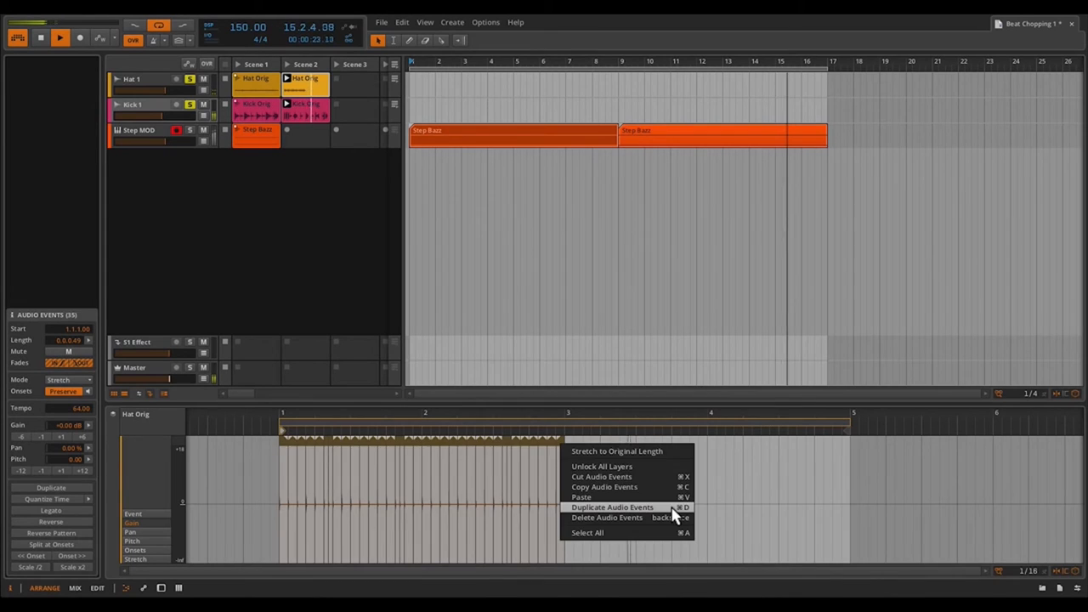
pyautogui.click(612, 506)
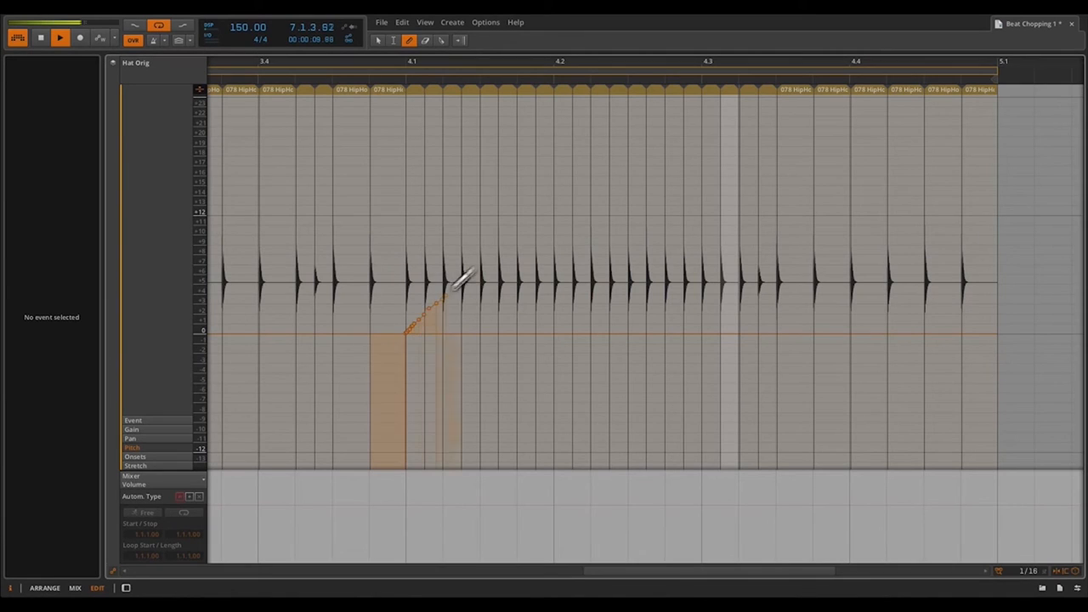
# Draw a rising Pitch ramp across a few hat slices for a pitch roll
pyautogui.moveTo(405, 331); pyautogui.dragTo(782, 330)
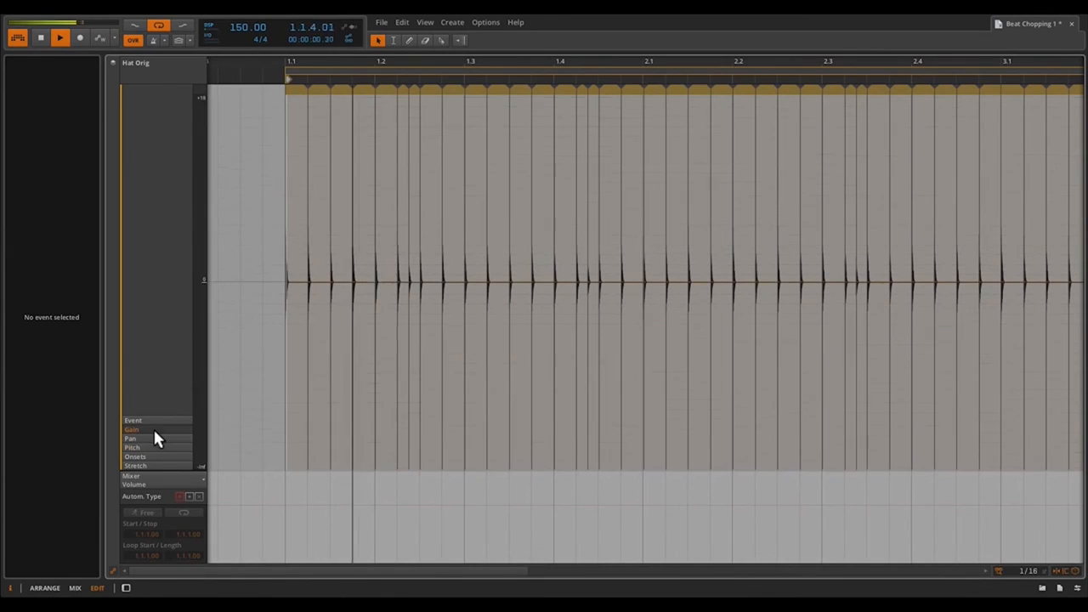
# Show the Gain expression and randomize it across all hat slices with Chaos
pyautogui.click(371, 81)
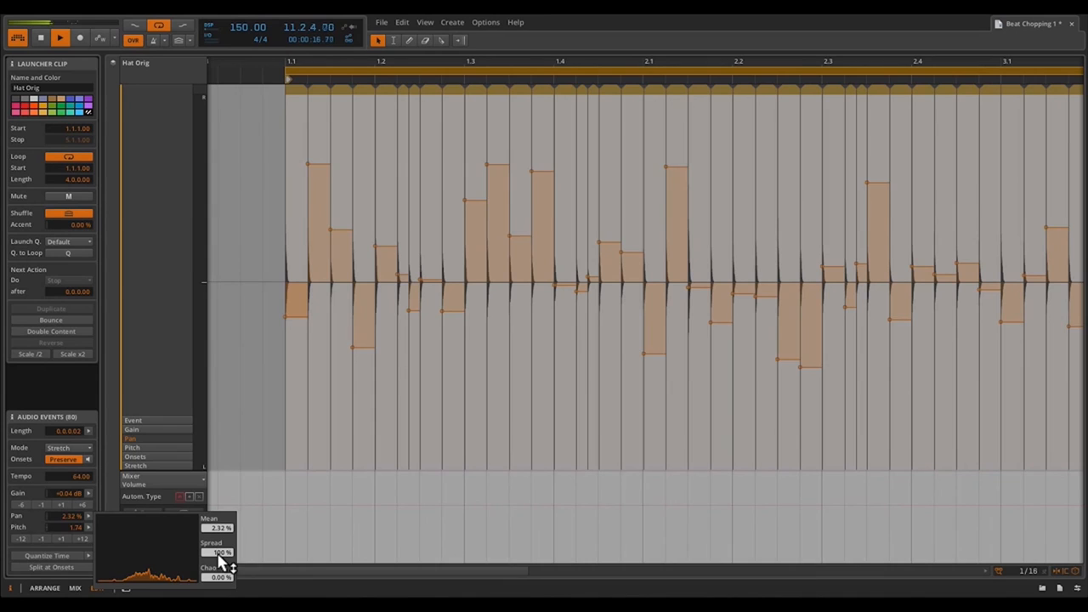
pyautogui.moveTo(221, 553); pyautogui.dragTo(221, 553)
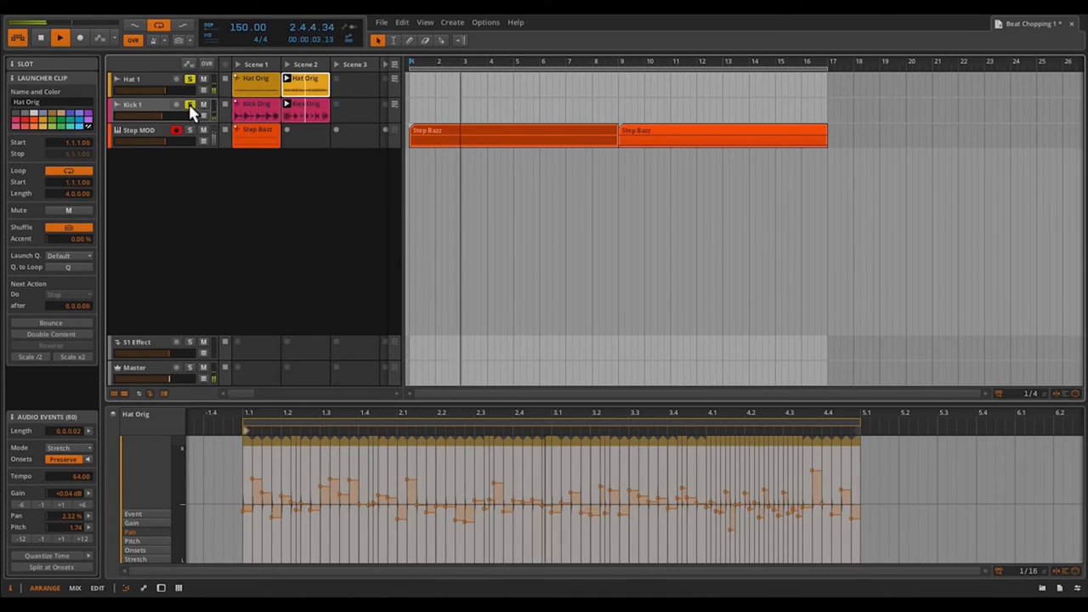
# Select the kick track back in the arranger
pyautogui.click(156, 103)
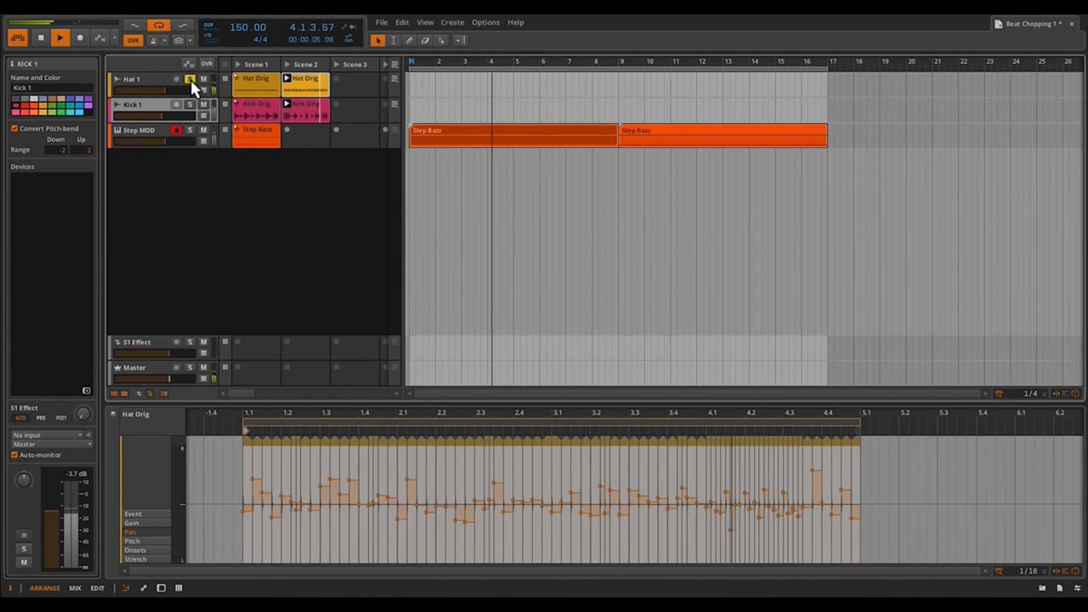